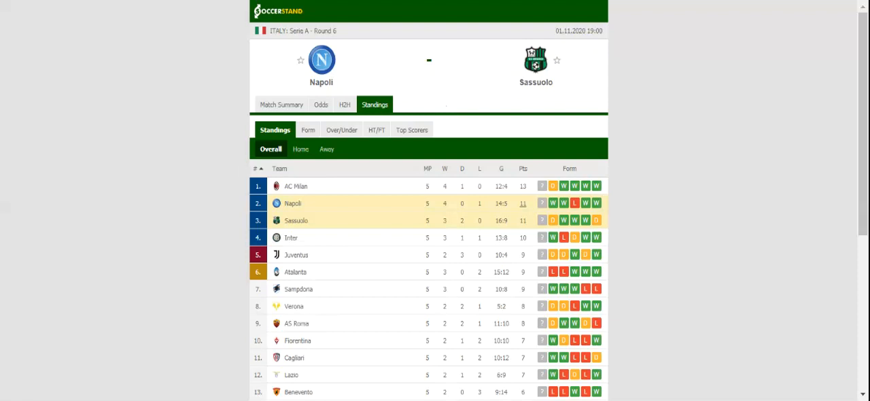
Leave the Serie A standings for the Napoli vs Sassuolo head-to-head section
left_click(351, 103)
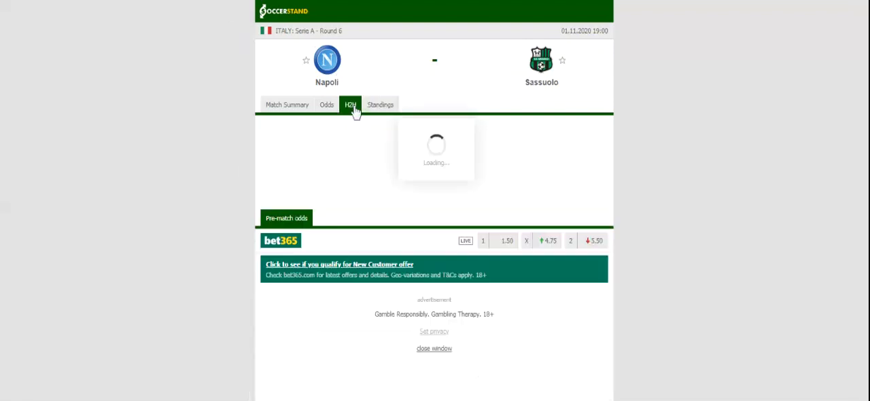
Load the H2H view listing recent Napoli and Sassuolo matches and their previous meetings
left_click(350, 103)
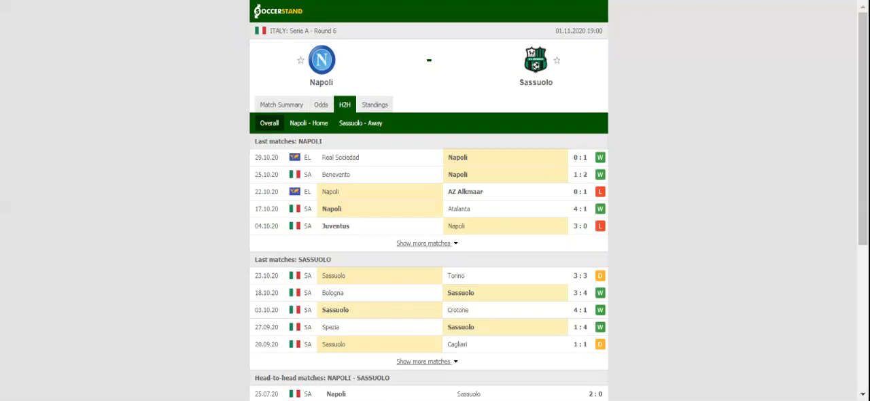
mouse_move(155, 93)
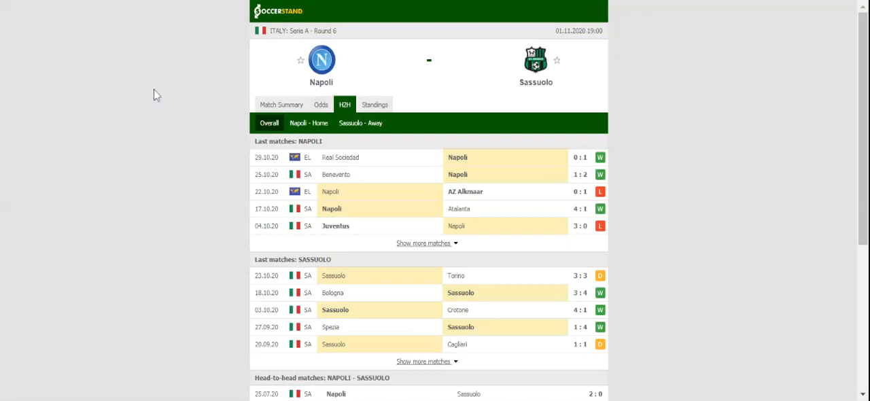
Show the 1X2 full-time odds from several bookmakers for Napoli vs Sassuolo
left_click(321, 103)
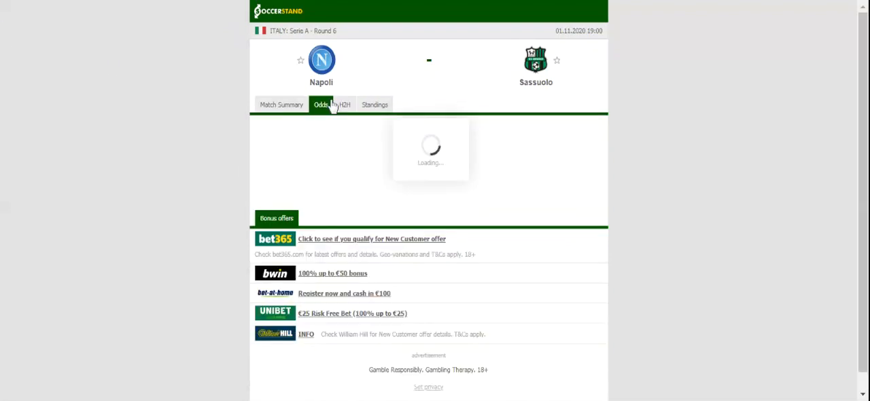
left_click(321, 103)
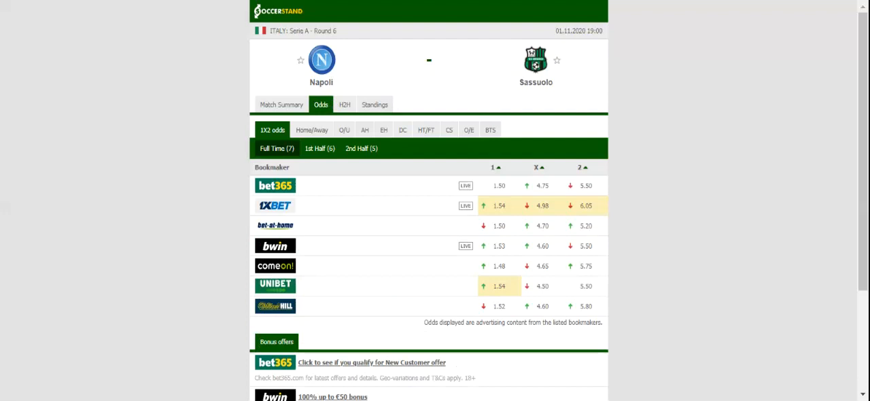
mouse_move(378, 66)
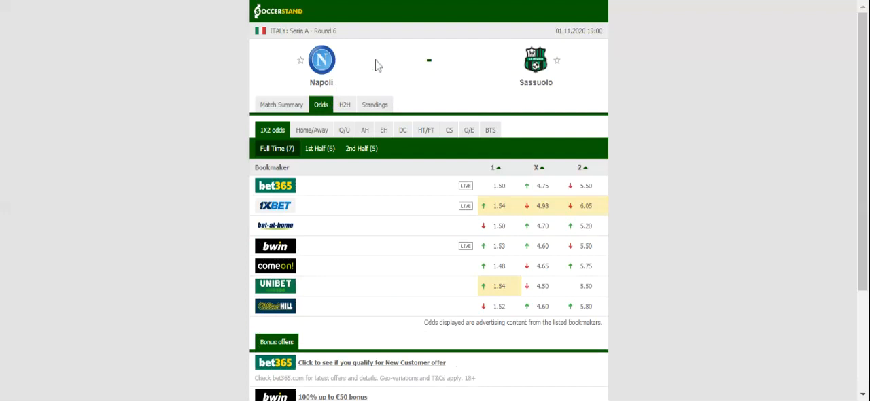